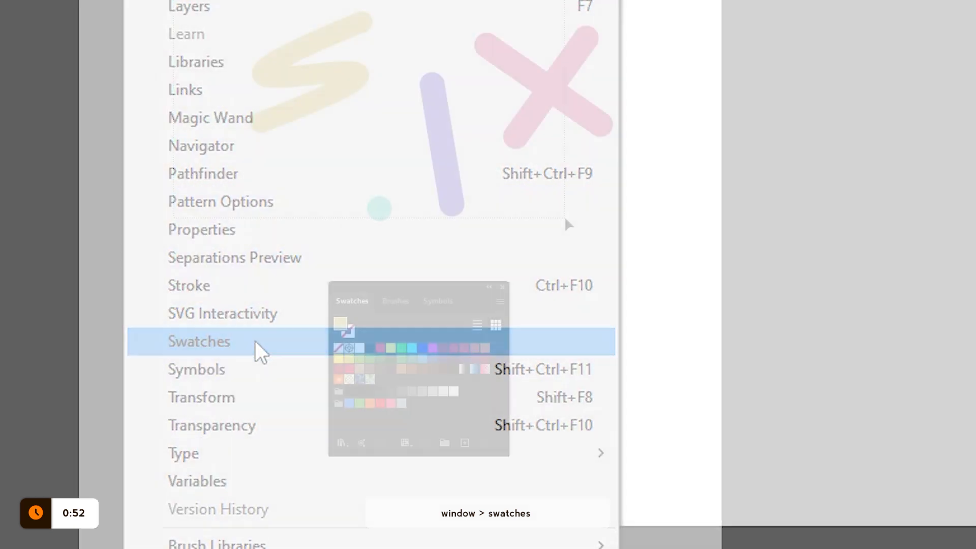
Step: Show the Swatches panel containing New Pattern Swatch 1
{"action": "left_click", "coordinate": [198, 342]}
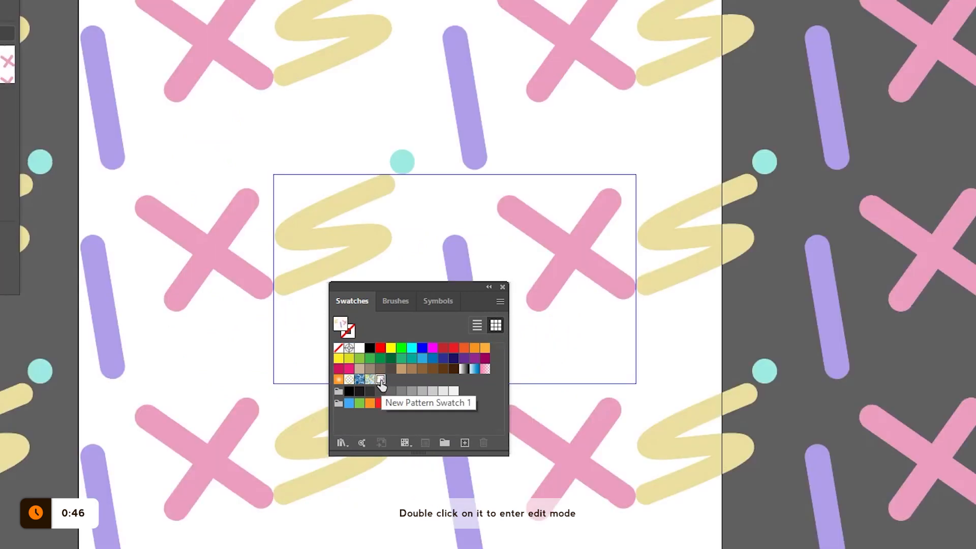
Step: Edit New Pattern Swatch 1, reposition the yellow S shape in the tile and finish editing
{"action": "double_click", "coordinate": [381, 380]}
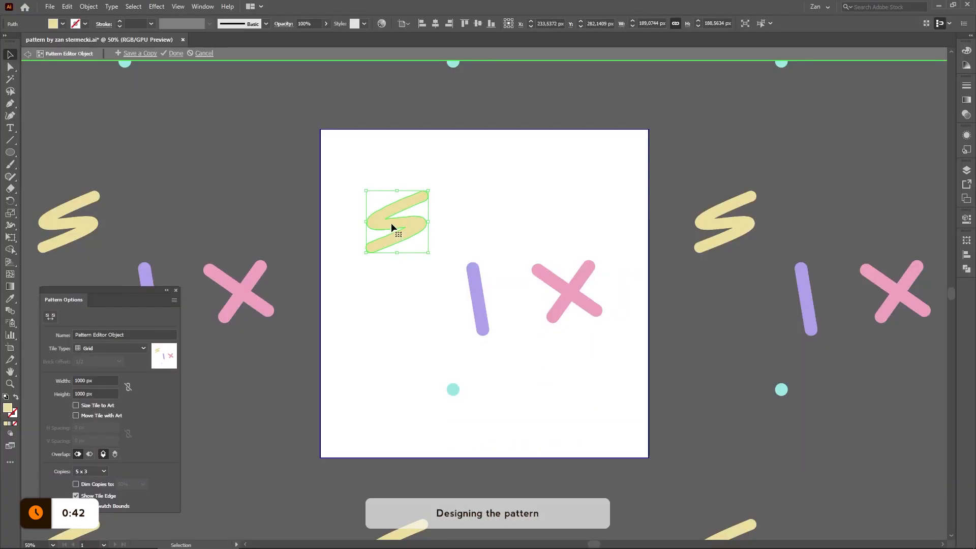
{"action": "left_click", "coordinate": [411, 298]}
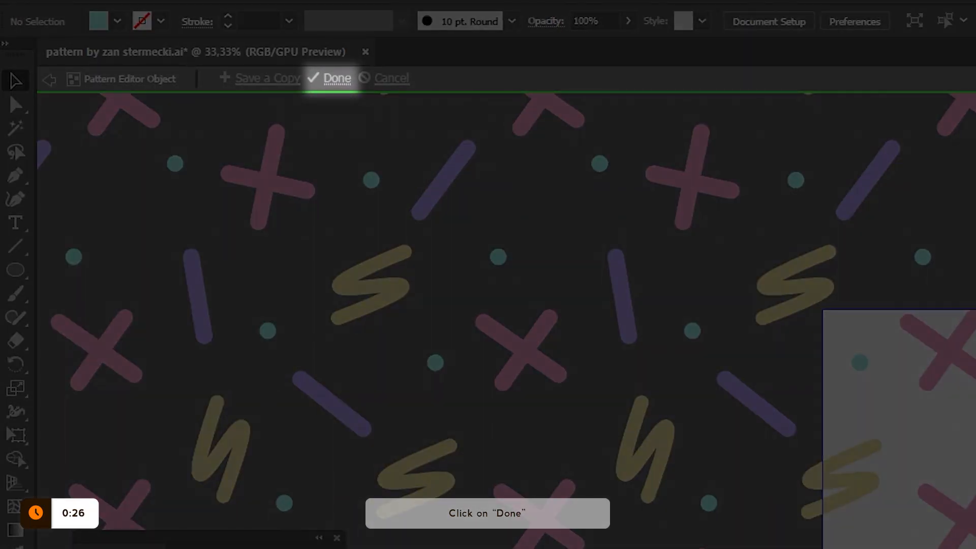
{"action": "left_click", "coordinate": [336, 78]}
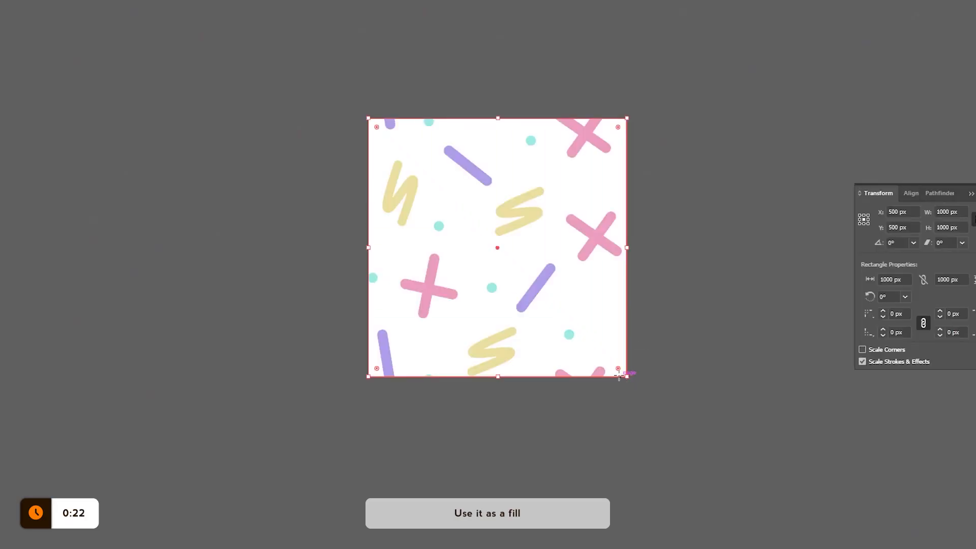
Step: Fill the large rectangle with the updated pattern and bring up its context options
{"action": "left_click", "coordinate": [487, 512]}
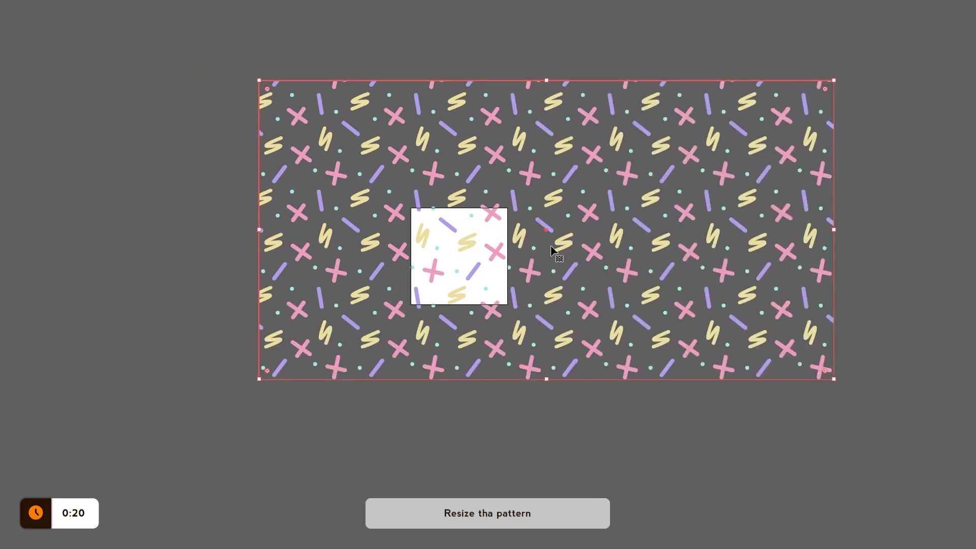
{"action": "right_click", "coordinate": [554, 252]}
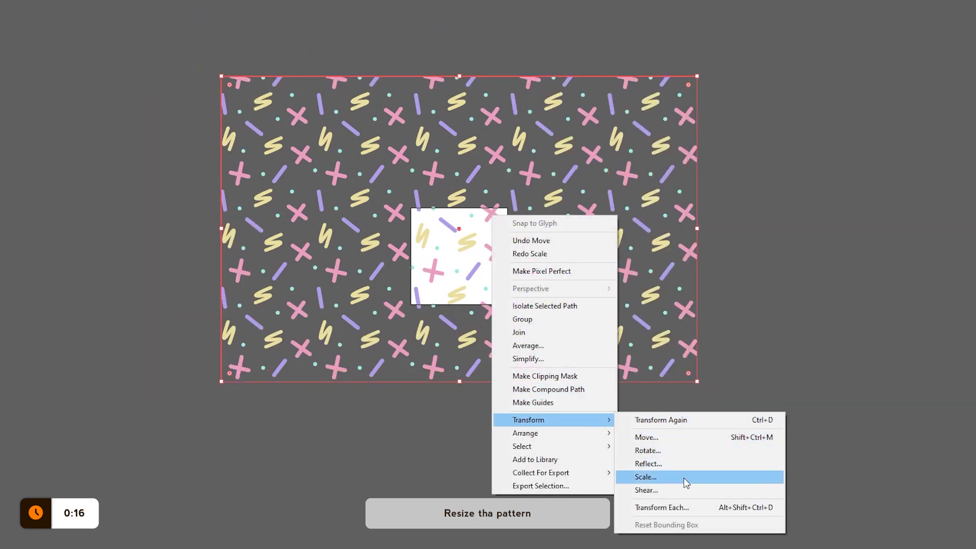
Step: Scale the pattern fill inside the rectangle with Transform Patterns only
{"action": "left_click", "coordinate": [646, 477]}
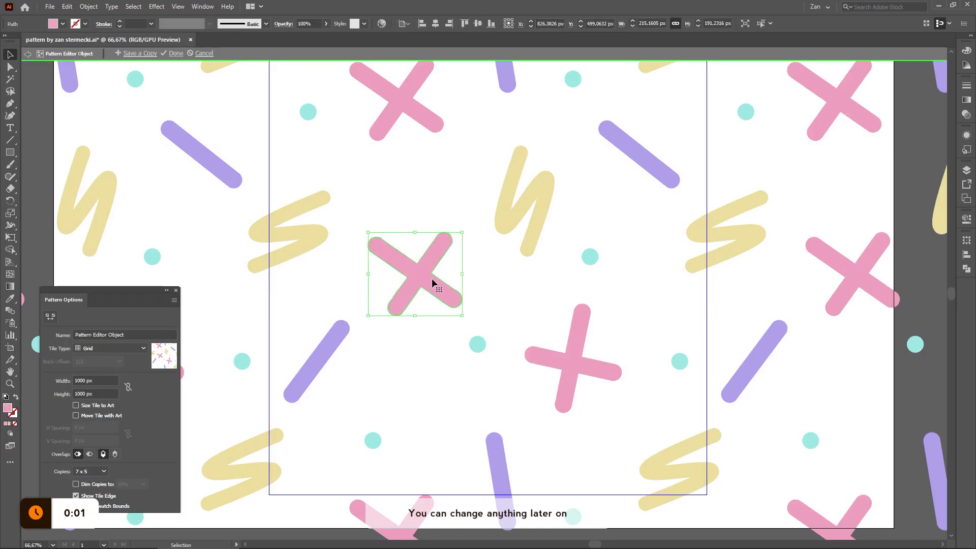
Step: Recolour the selected pink cross in the tile to the cyan swatch
{"action": "left_click", "coordinate": [63, 23]}
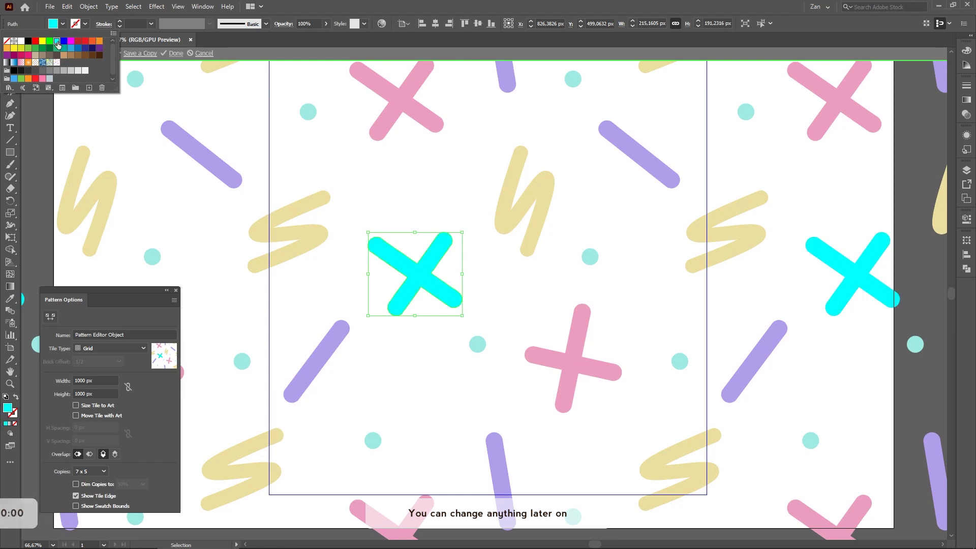